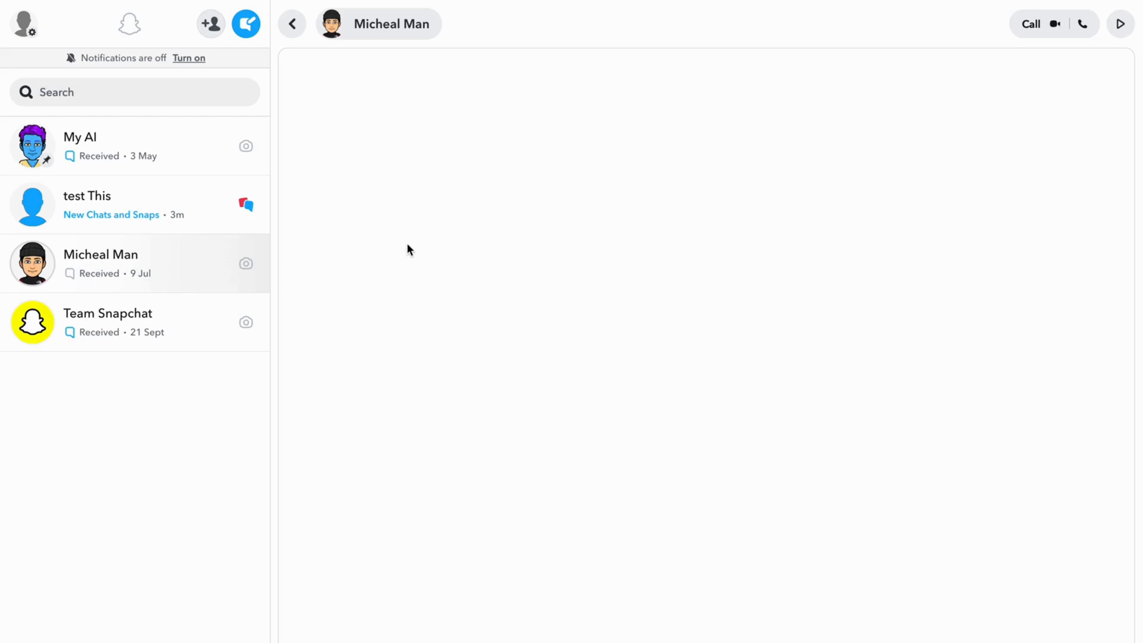
pyautogui.moveTo(527, 353)
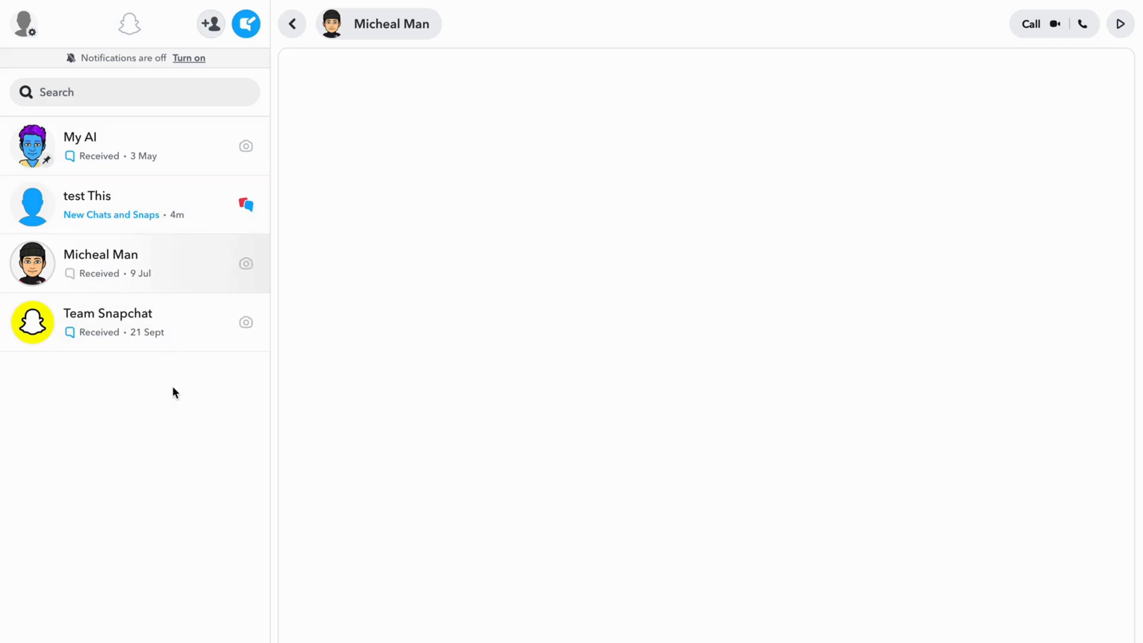
pyautogui.moveTo(158, 156)
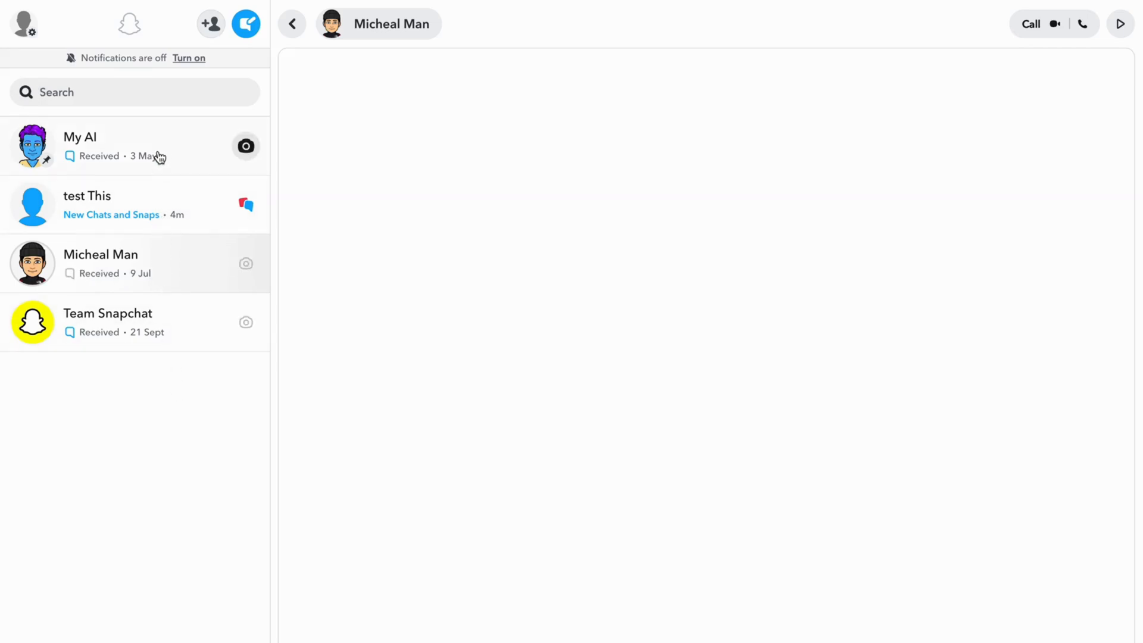
pyautogui.moveTo(80, 570)
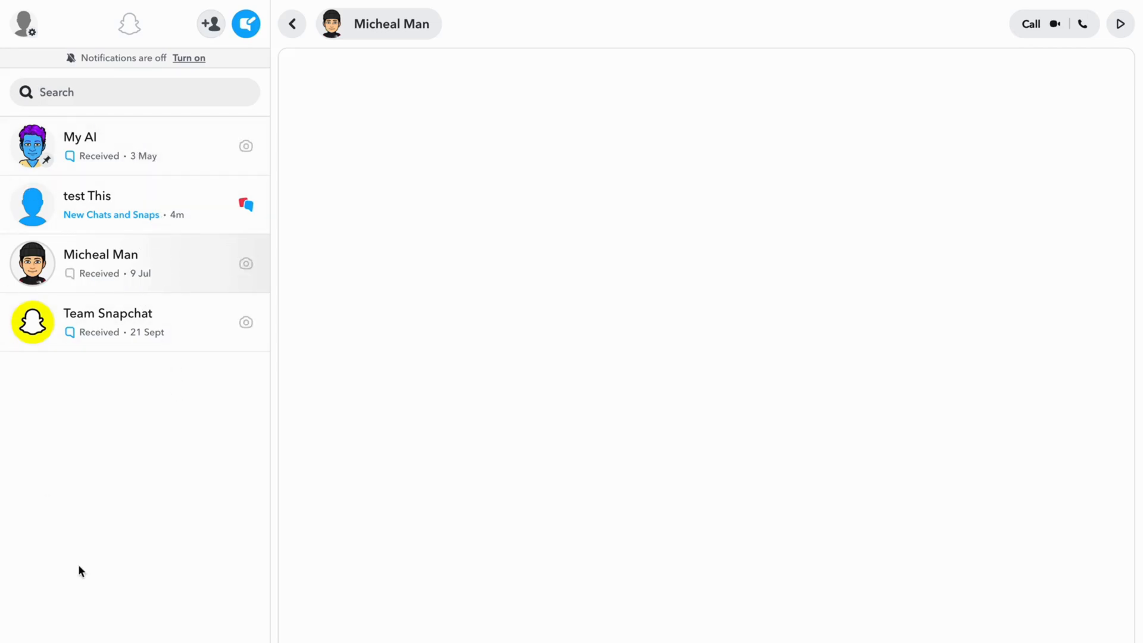
pyautogui.moveTo(284, 490)
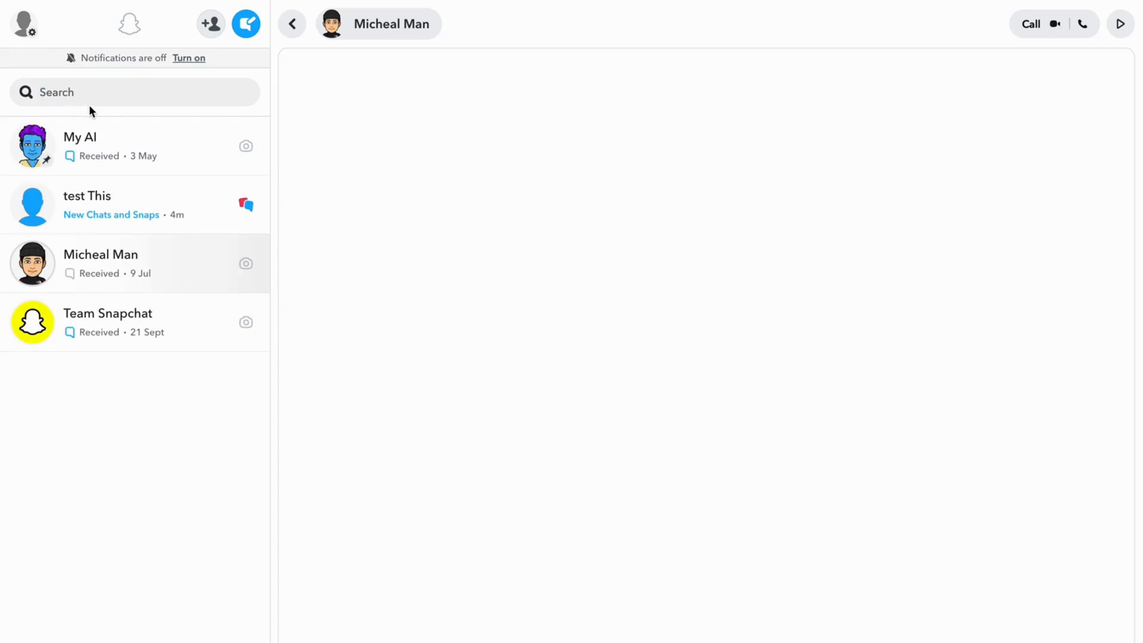
pyautogui.moveTo(163, 475)
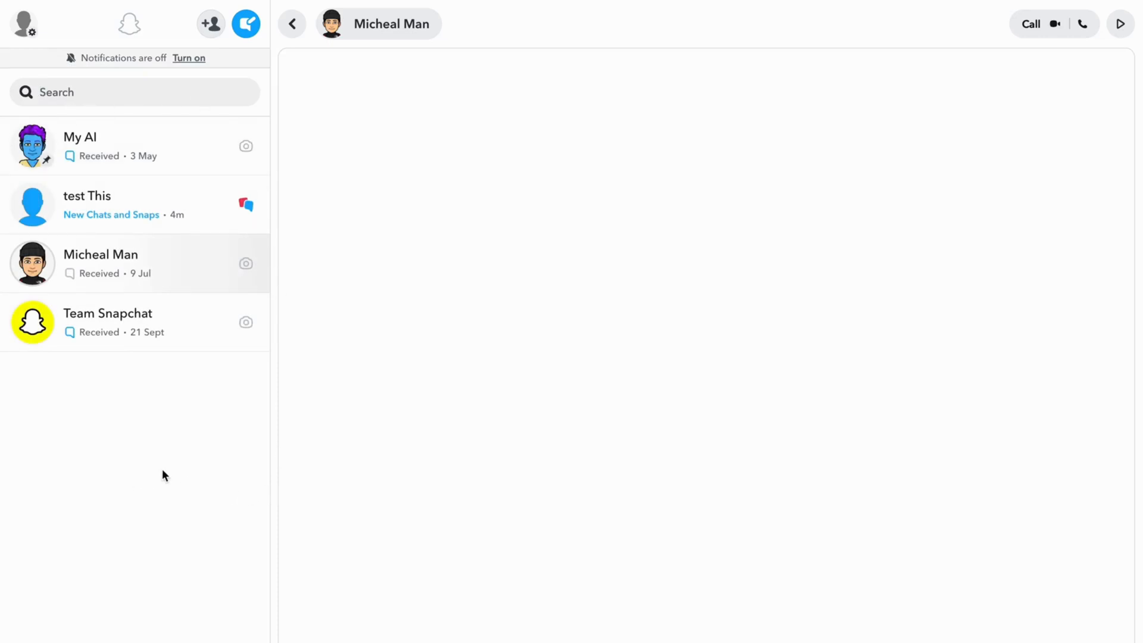
pyautogui.moveTo(518, 456)
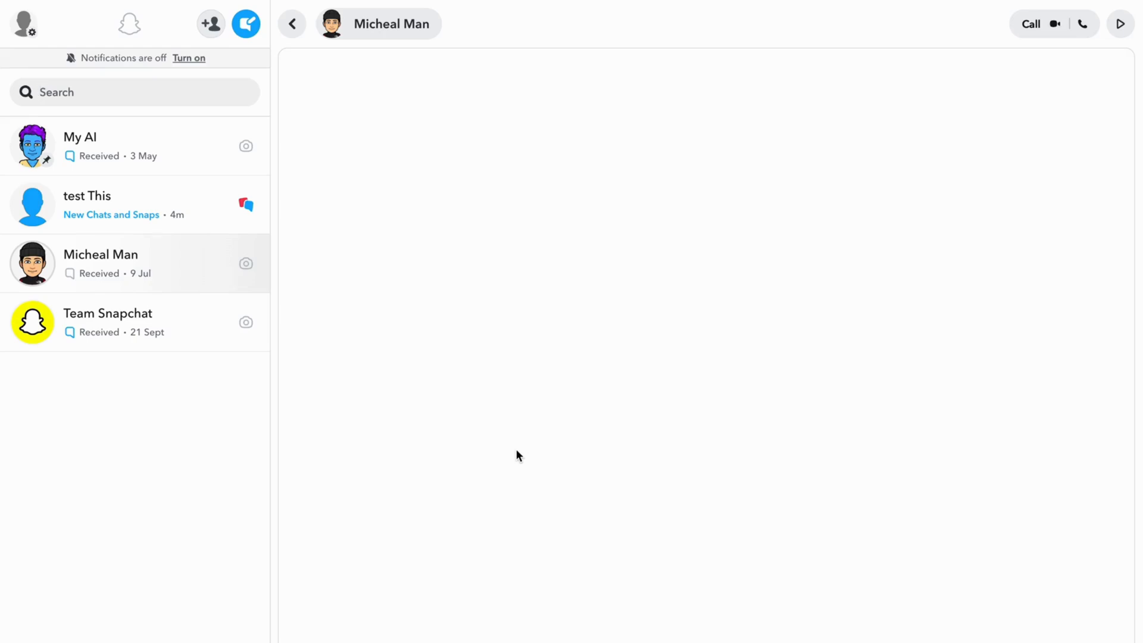
pyautogui.moveTo(191, 450)
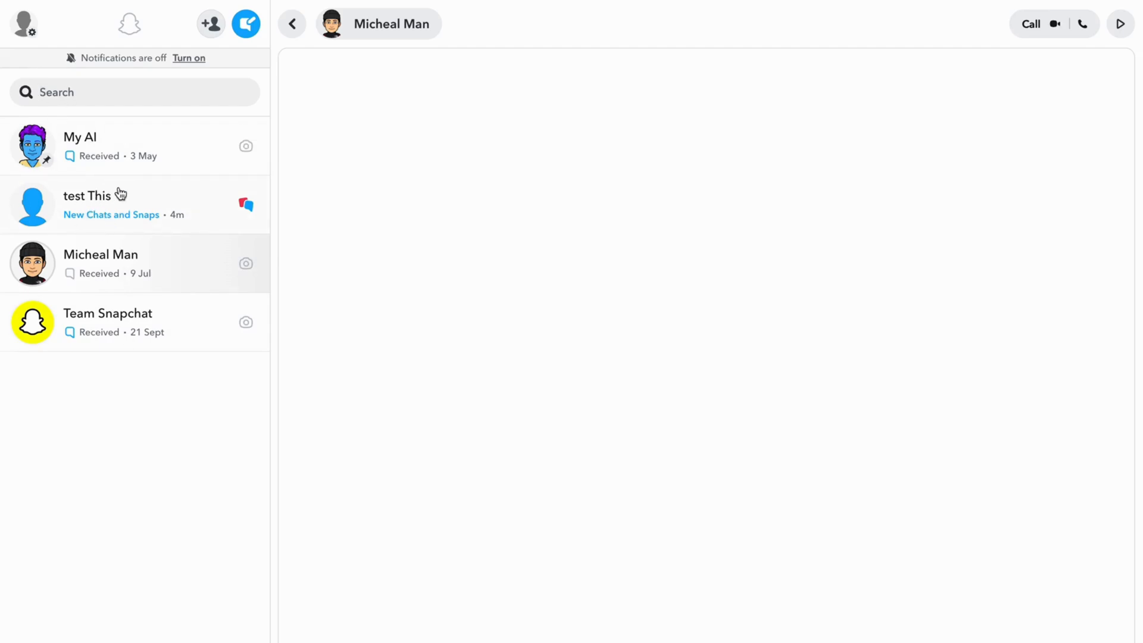
# Open the test This conversation from the chat list, revealing its New Snap and two Hi messages
pyautogui.click(95, 204)
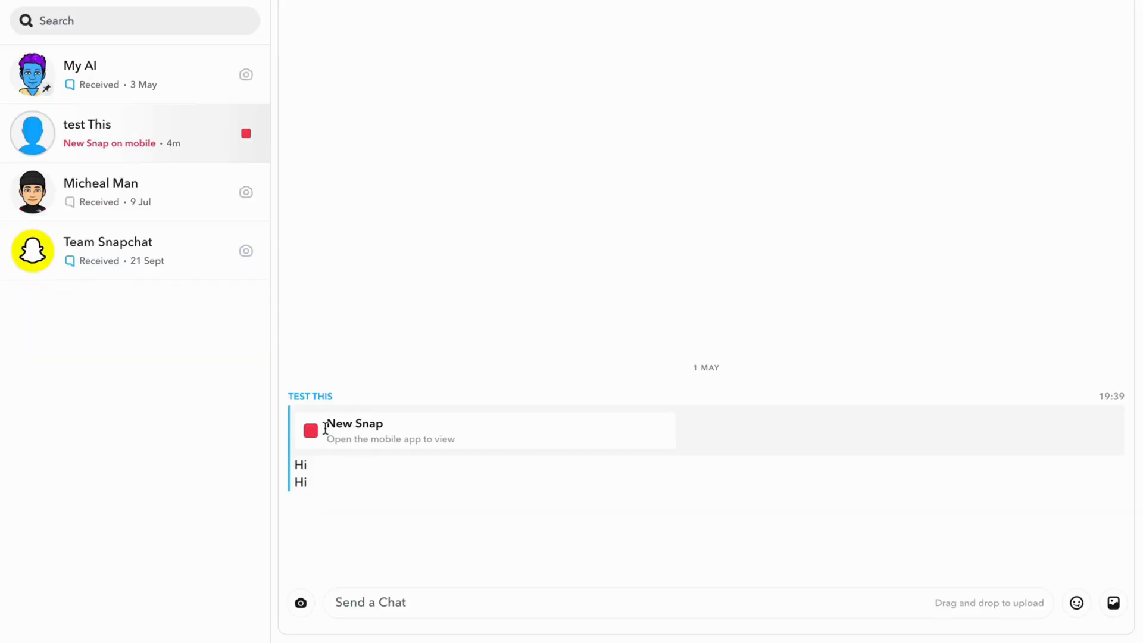
pyautogui.moveTo(314, 491)
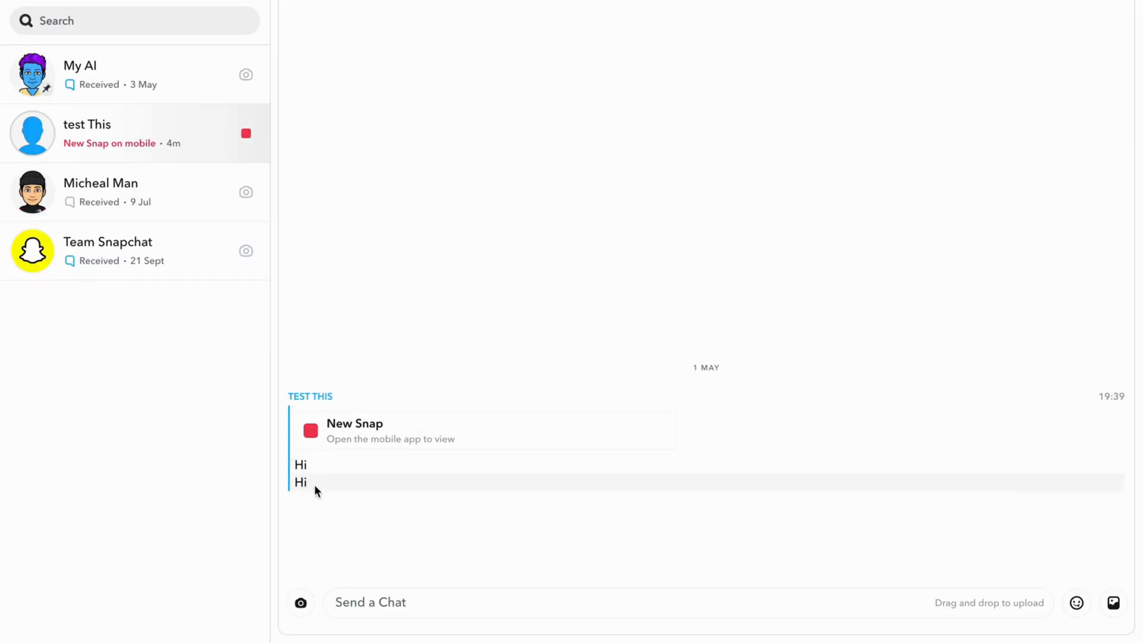
pyautogui.moveTo(306, 470)
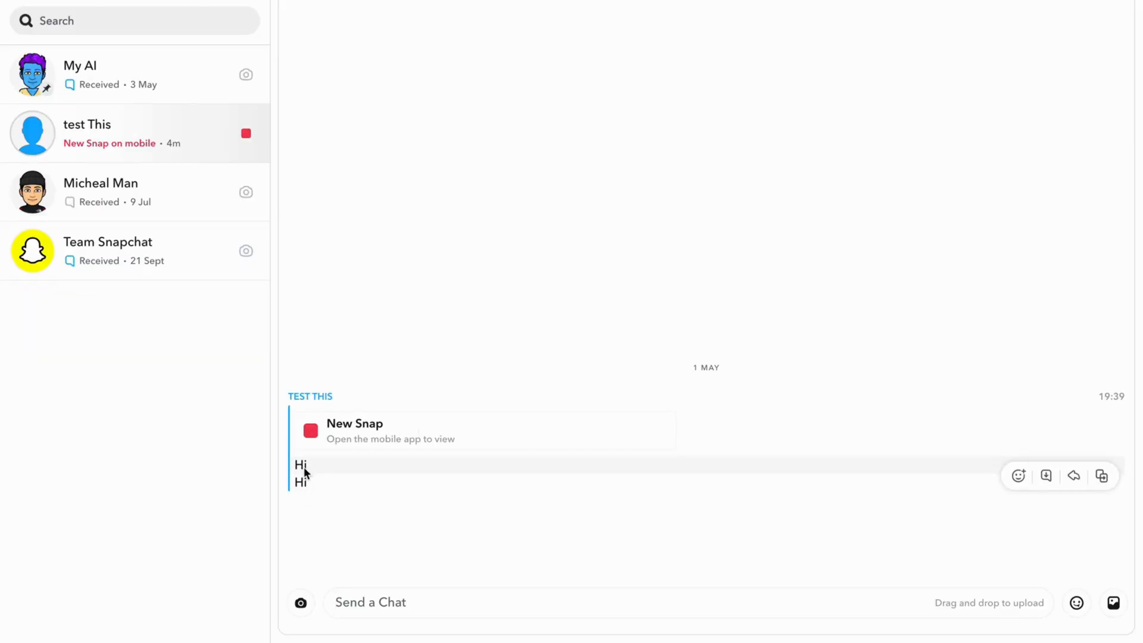
pyautogui.moveTo(324, 497)
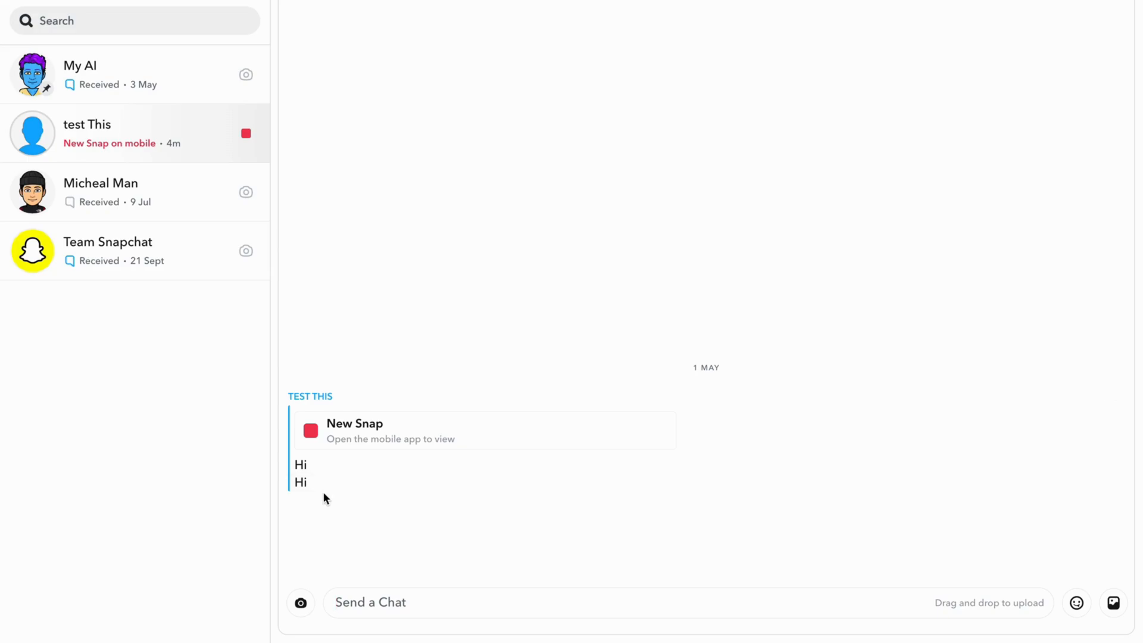
pyautogui.moveTo(301, 465)
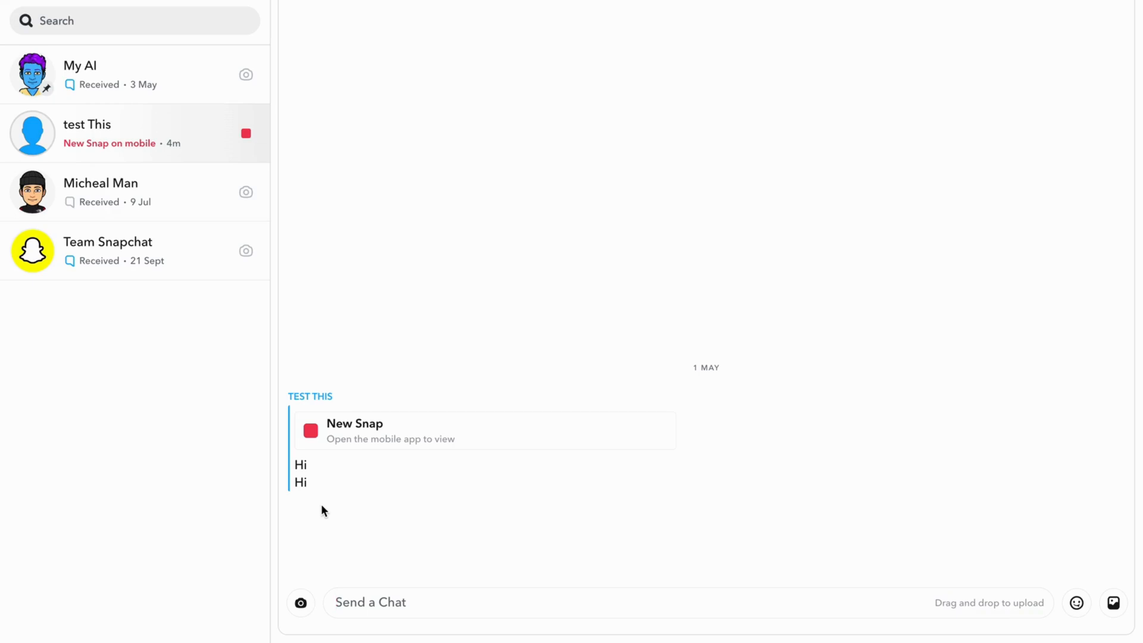
# Send 'Hi' as a reply in the test This conversation
pyautogui.write('Hi')
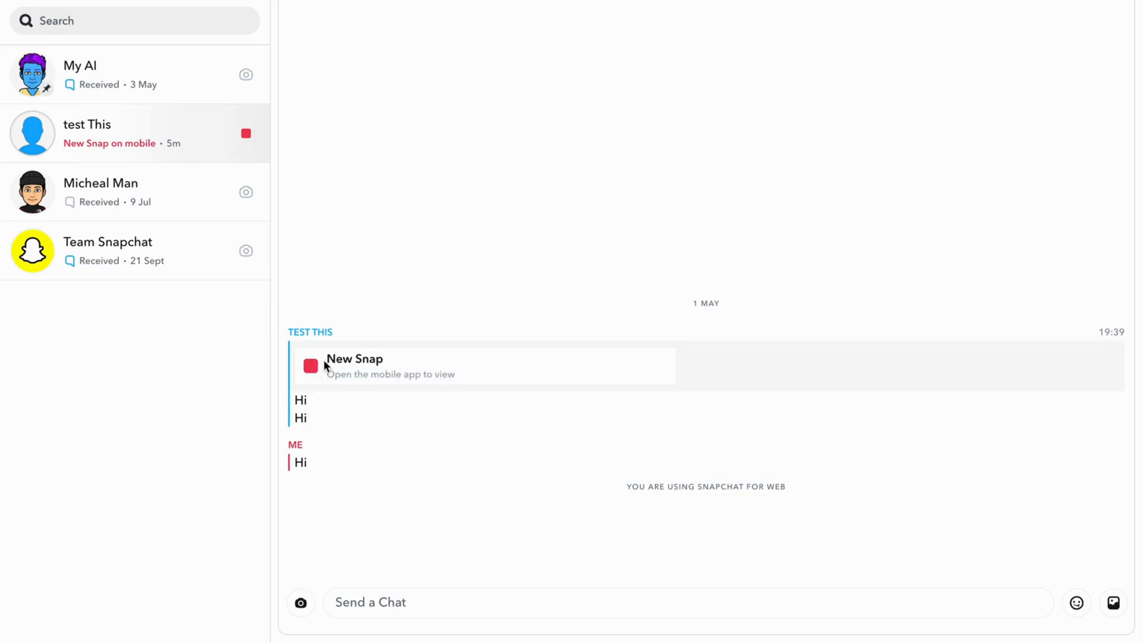
pyautogui.moveTo(434, 394)
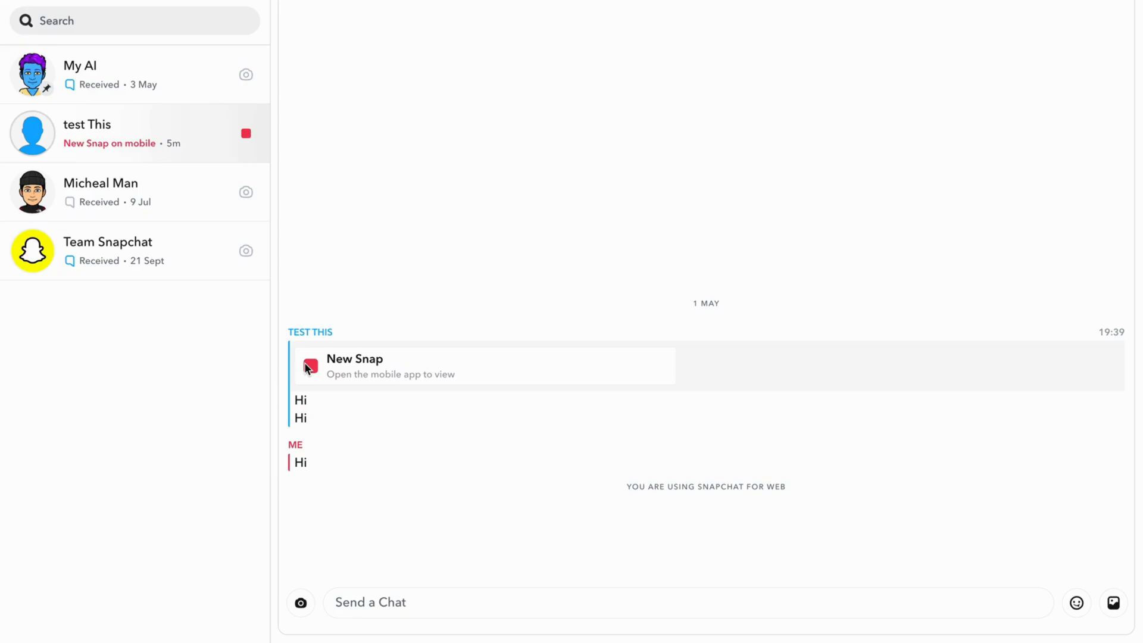
pyautogui.moveTo(551, 208)
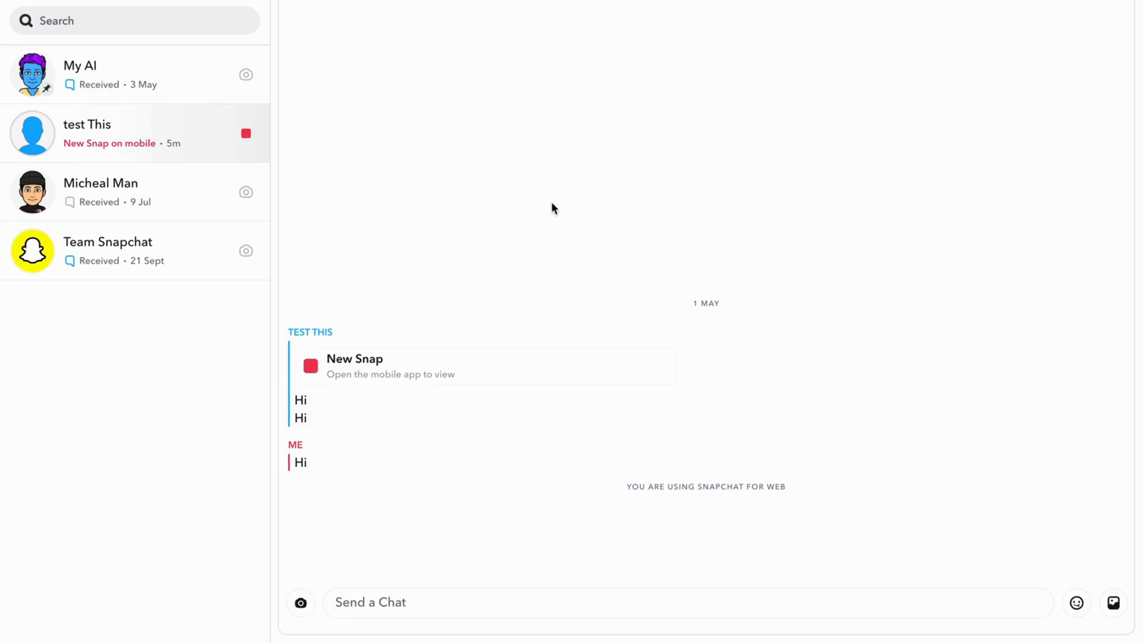